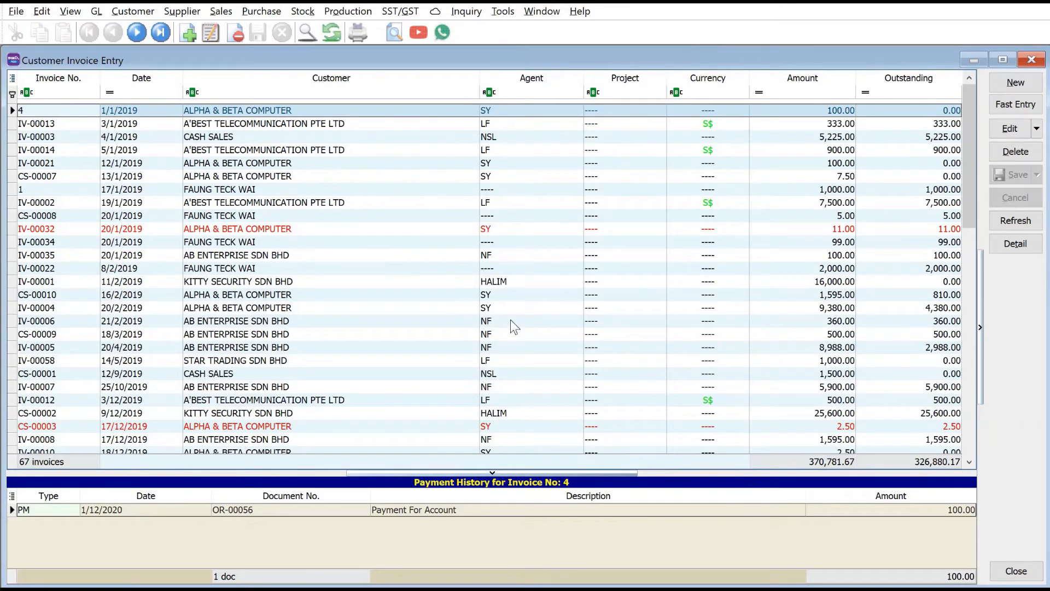
mouse_move(496, 120)
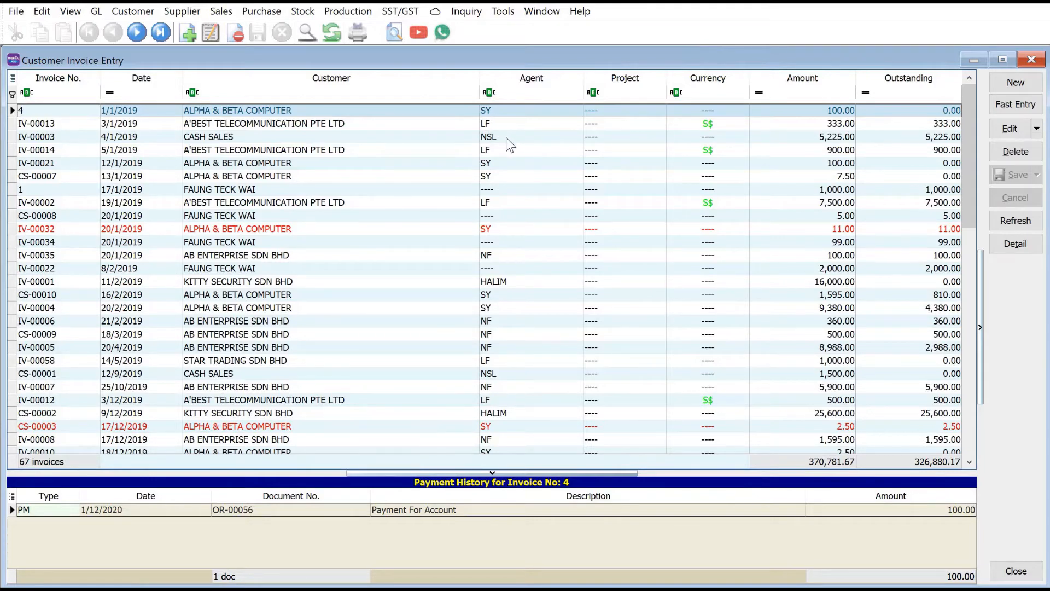
mouse_move(504, 328)
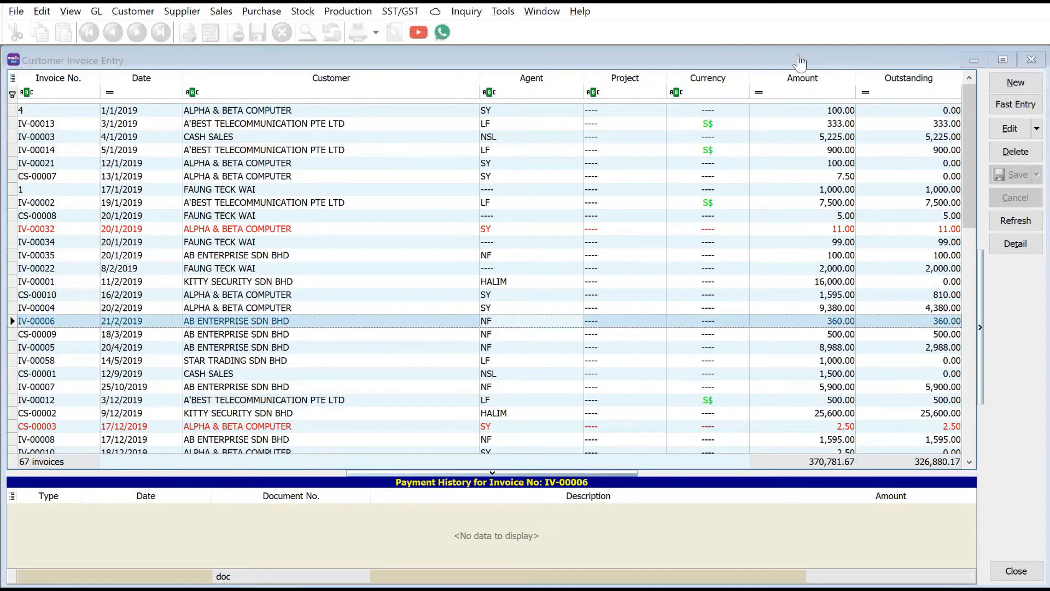
Close Customer Invoice Entry and bring up Maintain Form Mode from the Tools menu
click(132, 11)
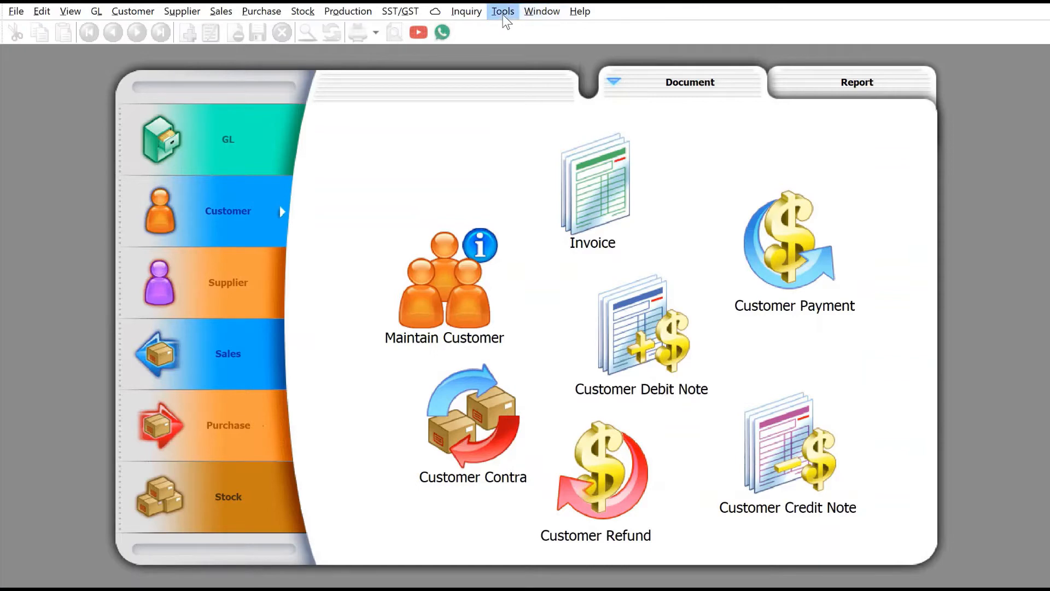
click(502, 11)
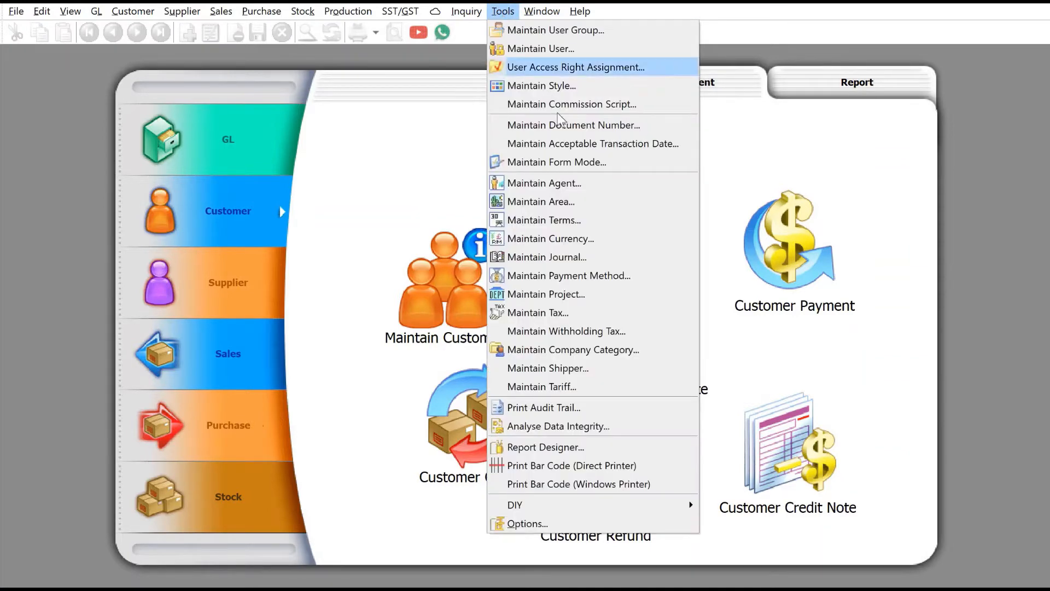
click(555, 162)
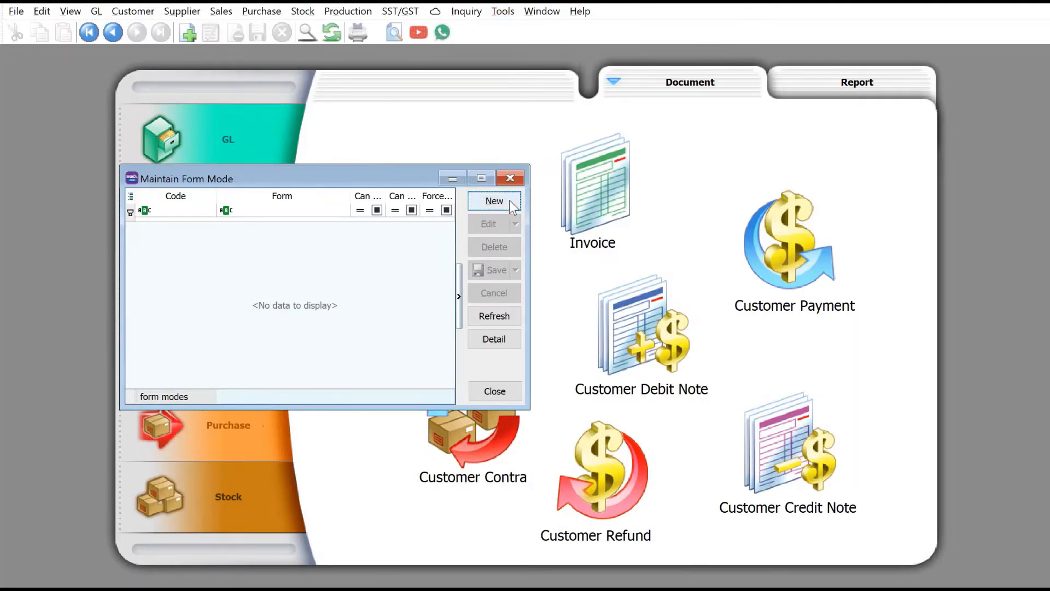
Add a new form mode coded CUST_INV_NF for the Customer Invoice form
click(493, 200)
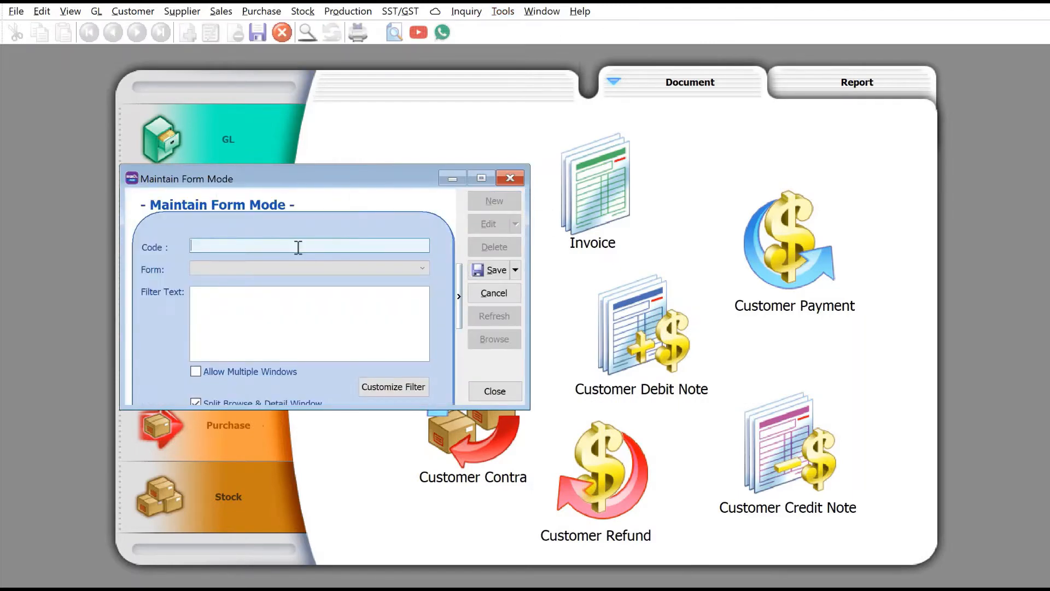
text(C)
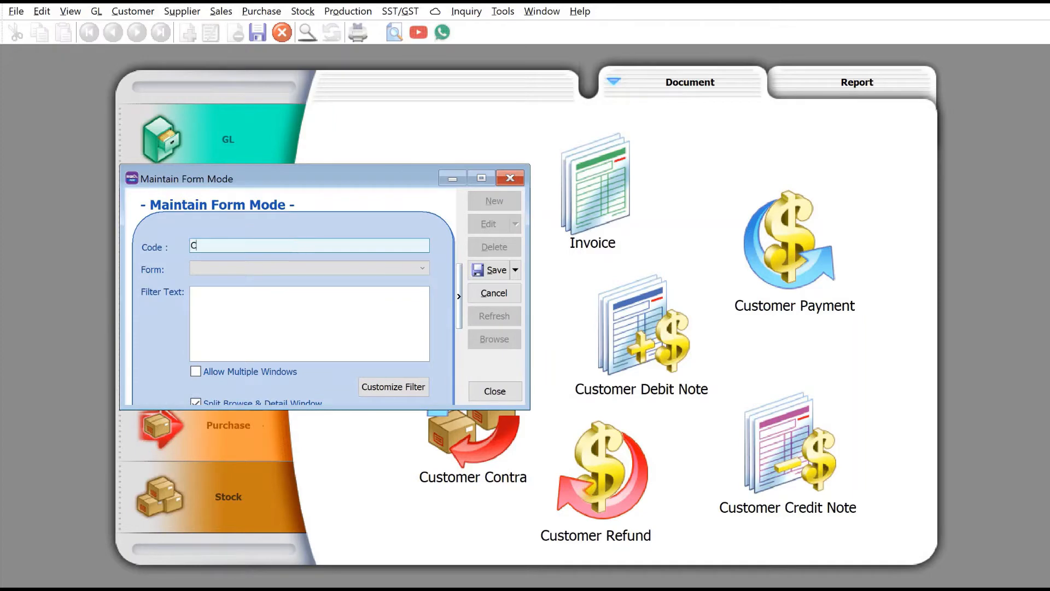
text(UST_INV_NF)
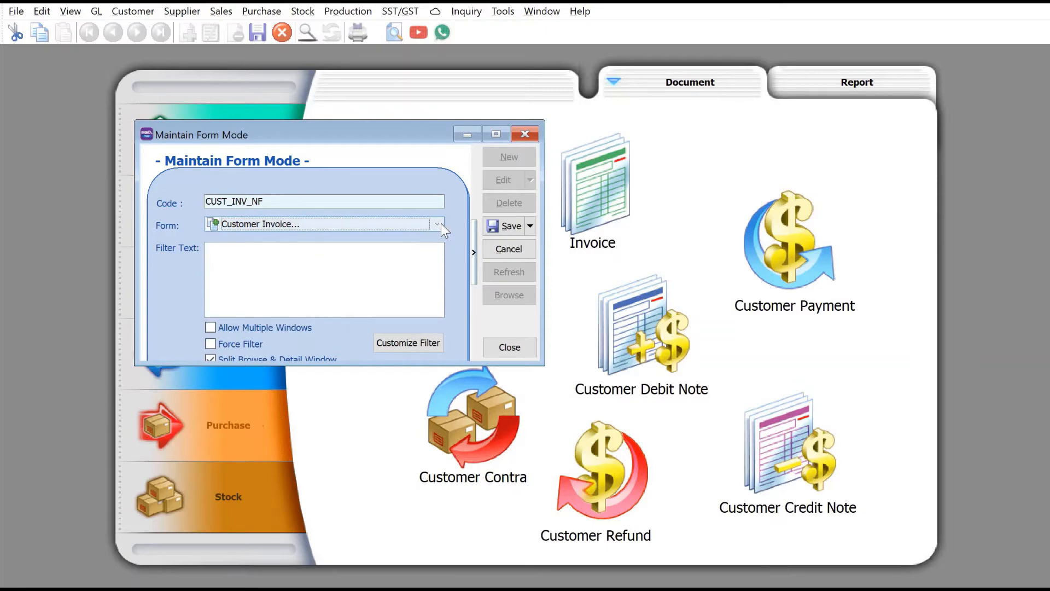
click(438, 223)
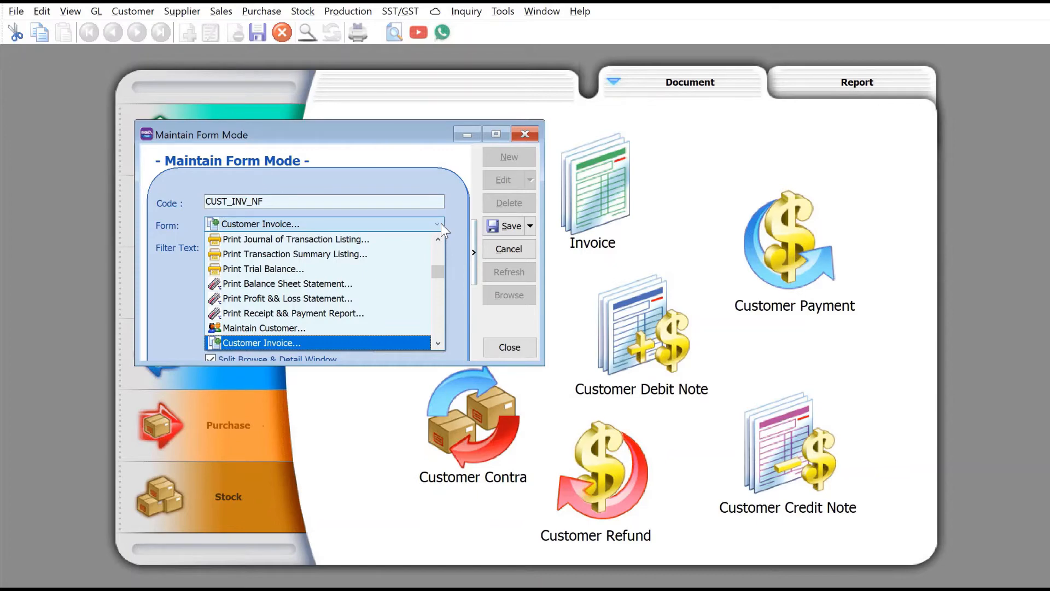
mouse_move(415, 284)
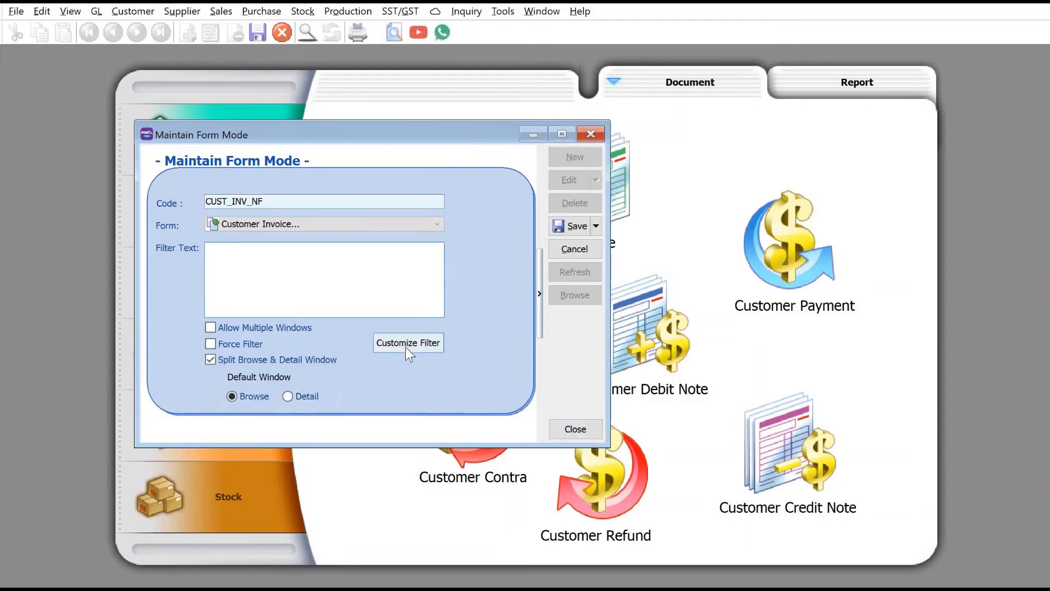
Give the form mode a custom filter condition AR_IV.AGENT is like 'NF'
click(408, 342)
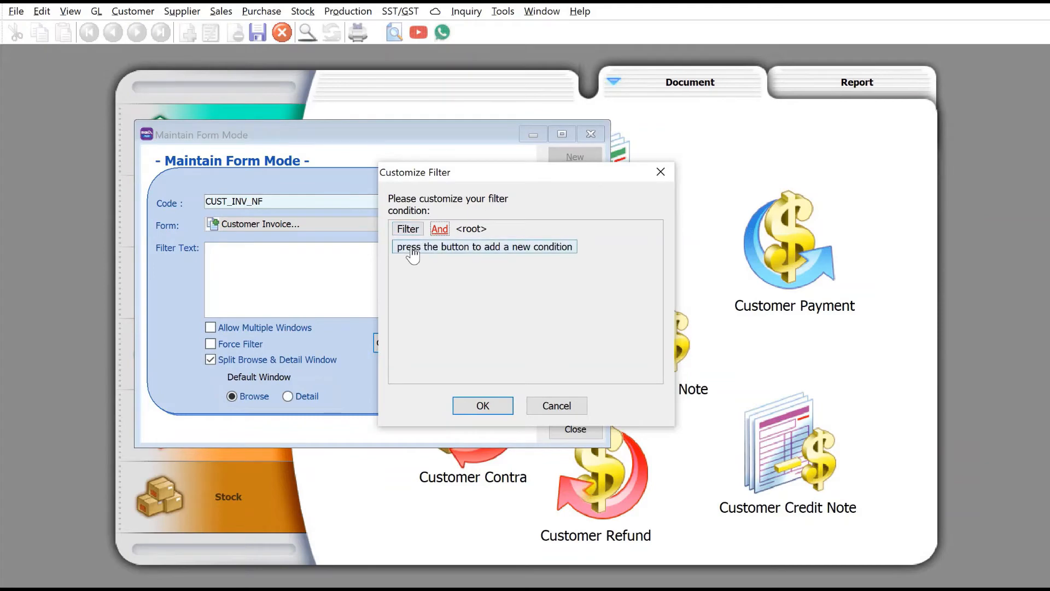
click(483, 246)
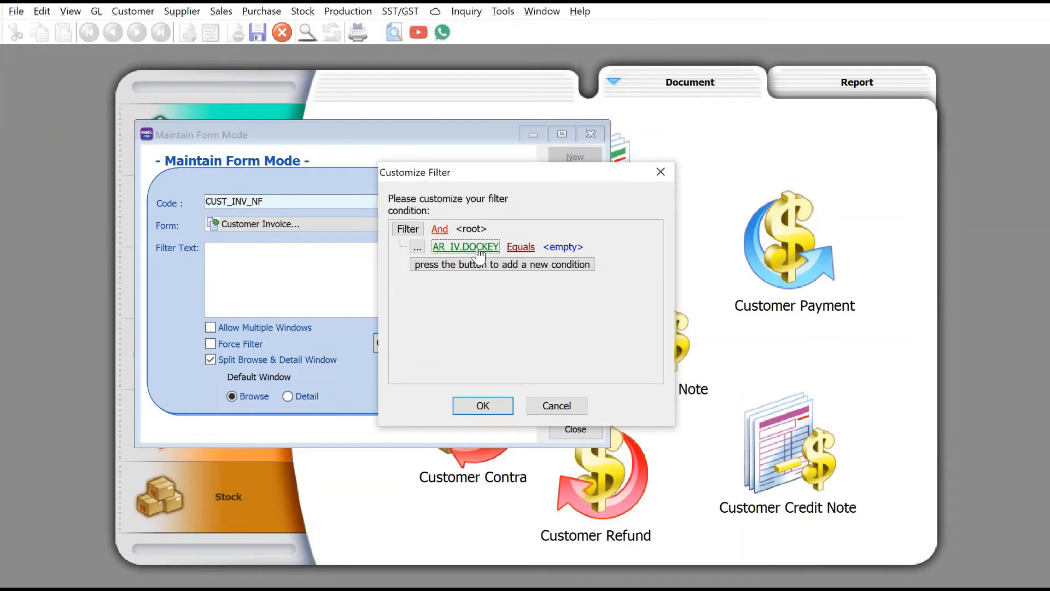
click(464, 247)
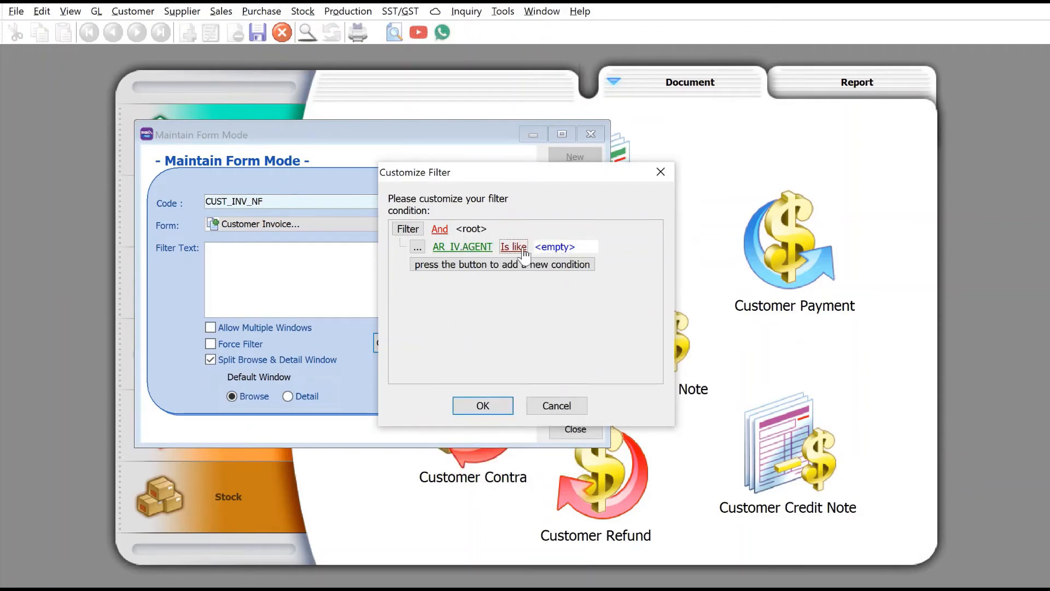
click(554, 247)
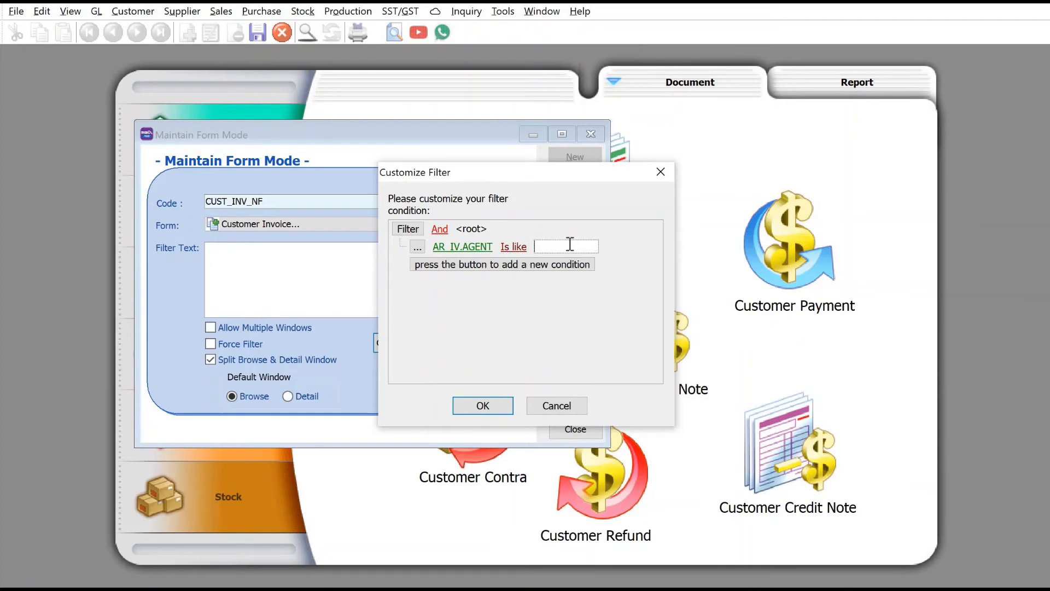
text(NF)
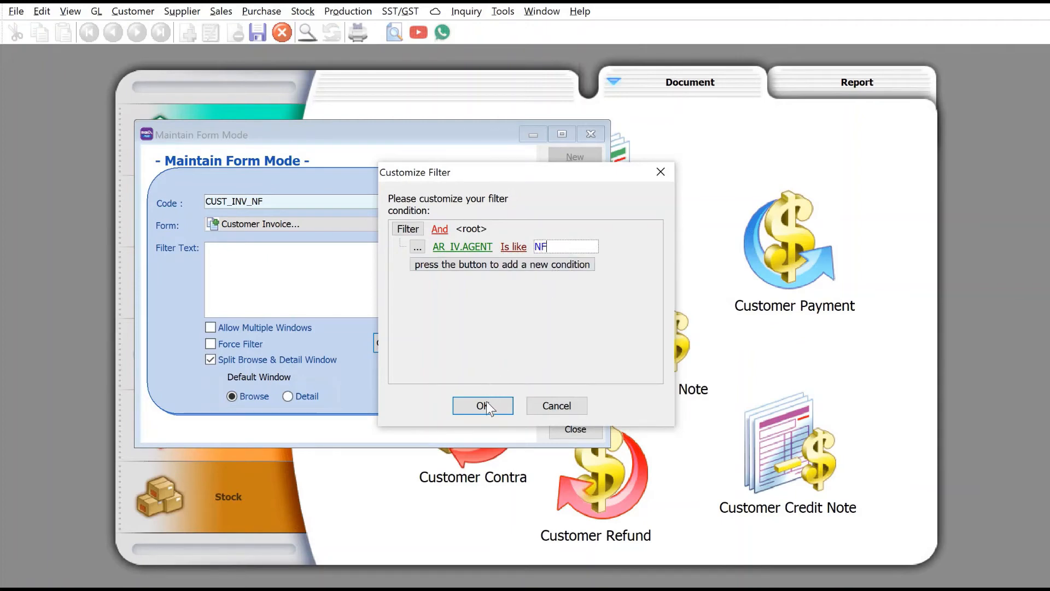
click(482, 406)
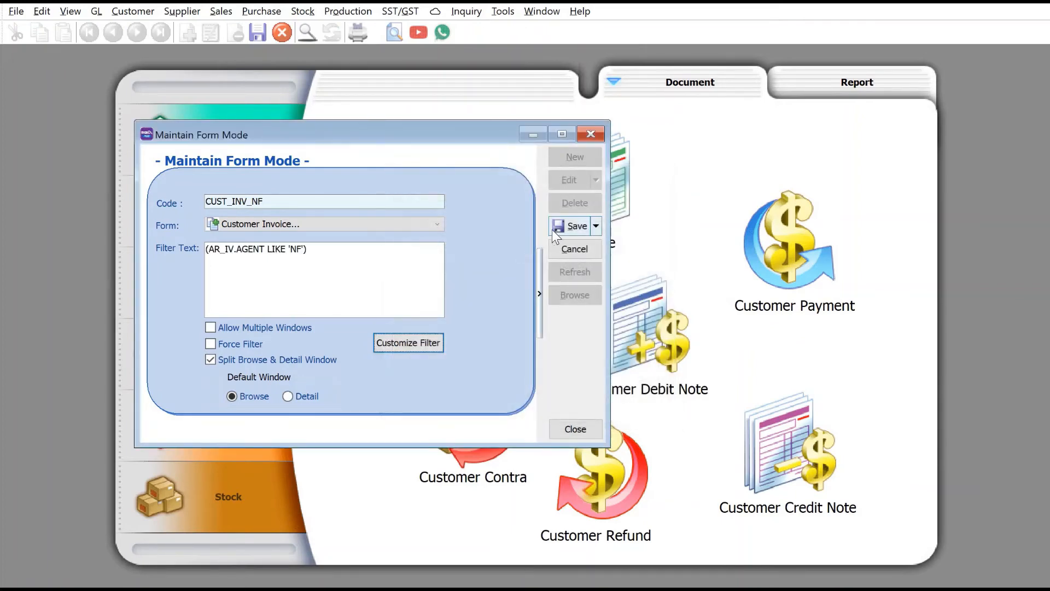
mouse_move(576, 226)
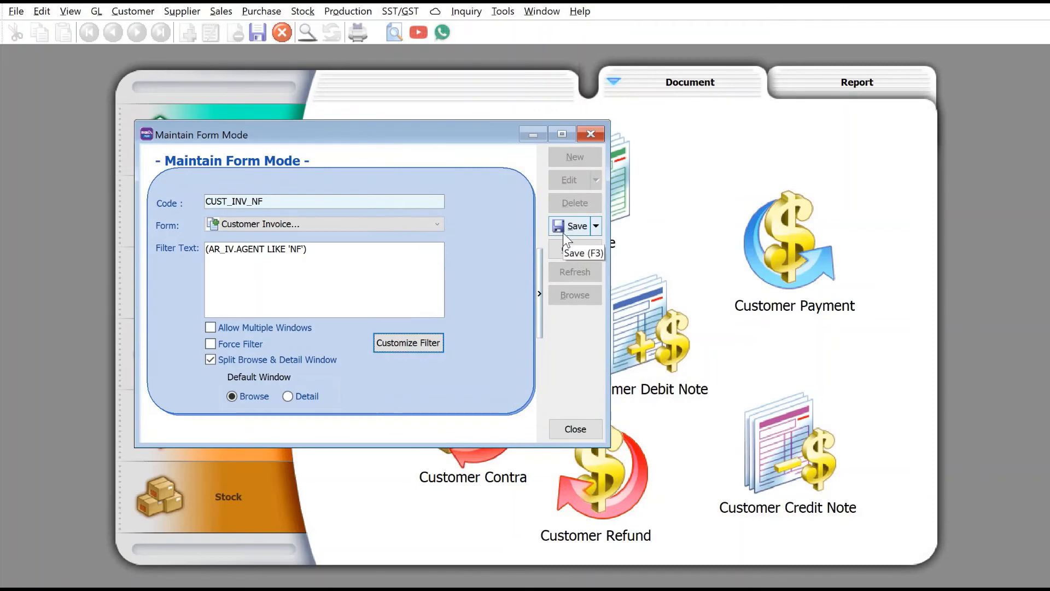
Save CUST_INV_NF, close the maintenance window, log back on, and go to Customer invoices
click(576, 226)
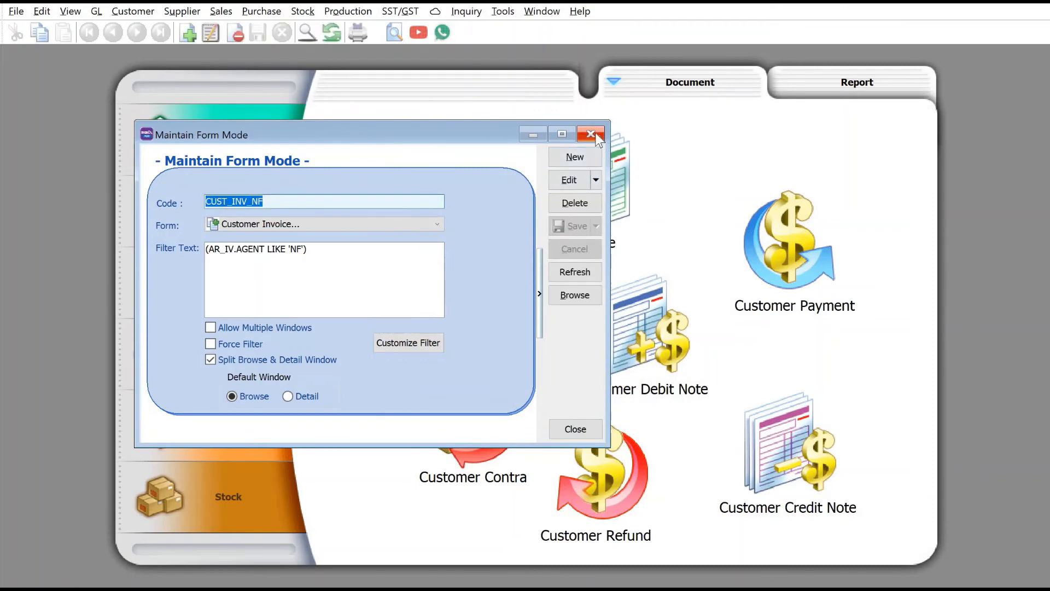
click(590, 134)
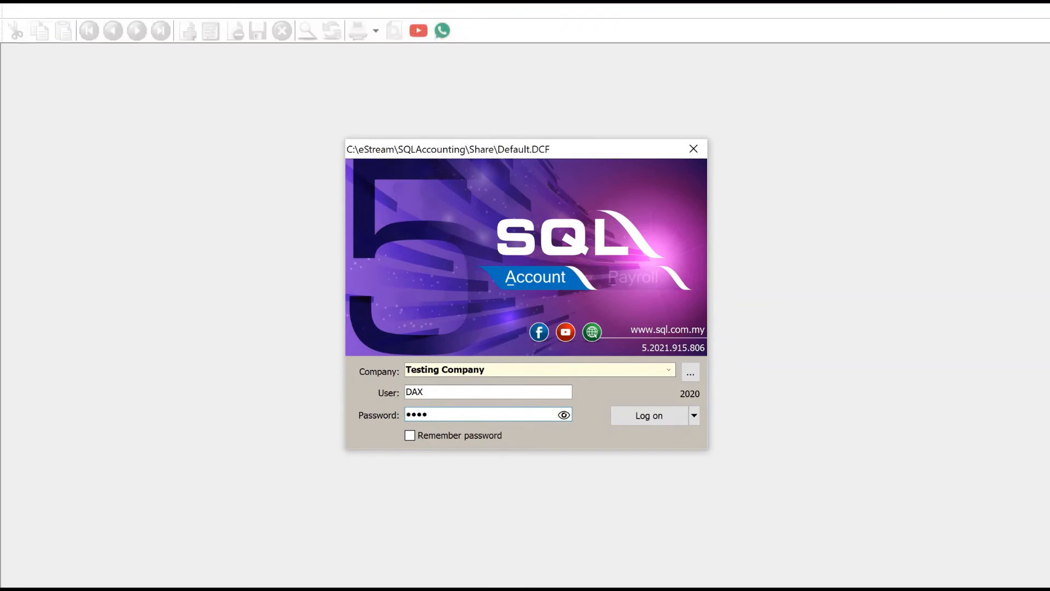
click(646, 415)
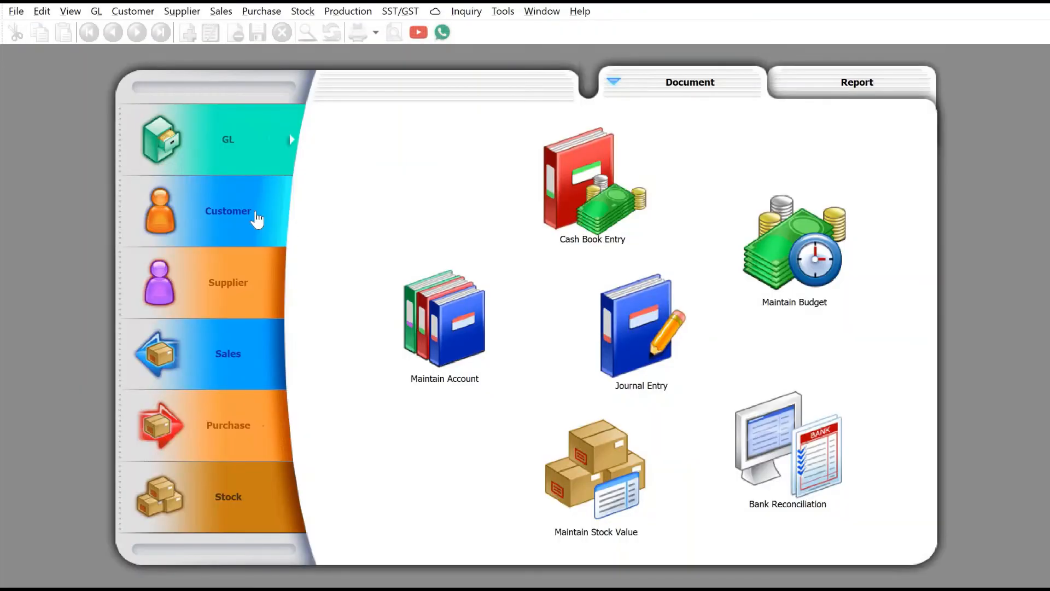
click(227, 210)
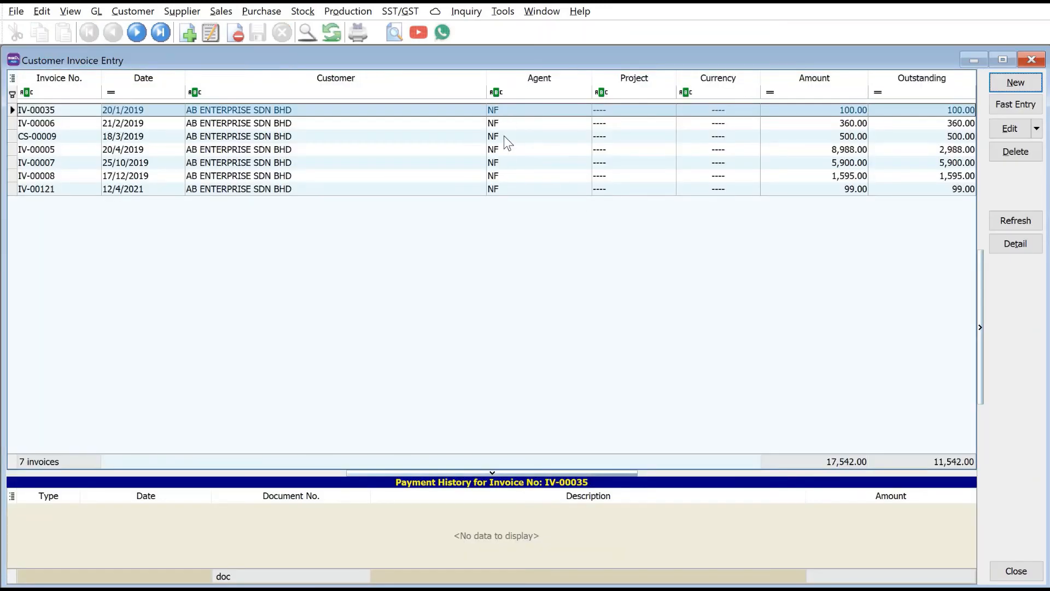
mouse_move(402, 271)
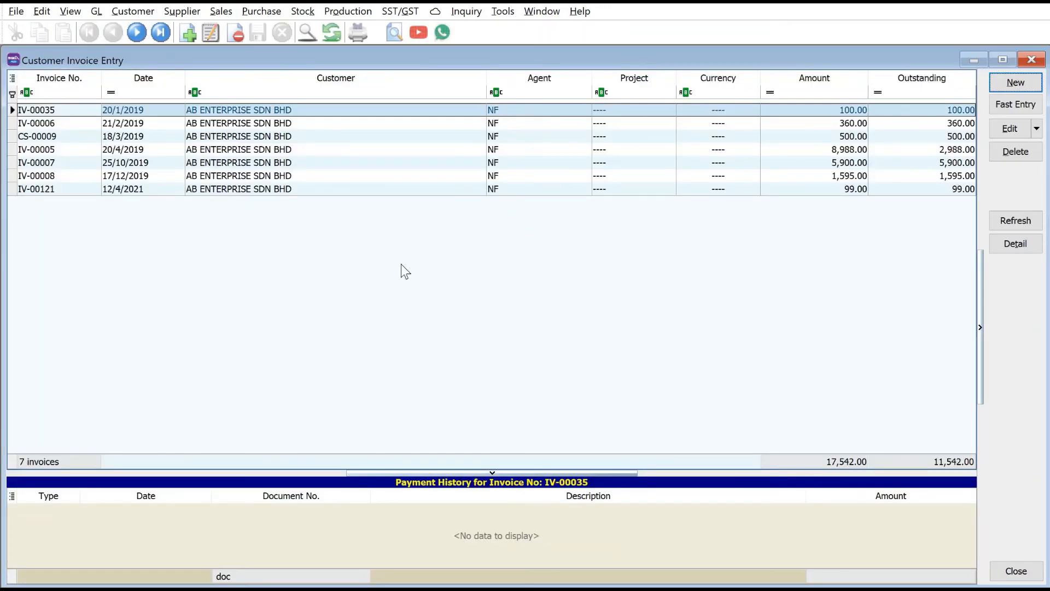
mouse_move(411, 307)
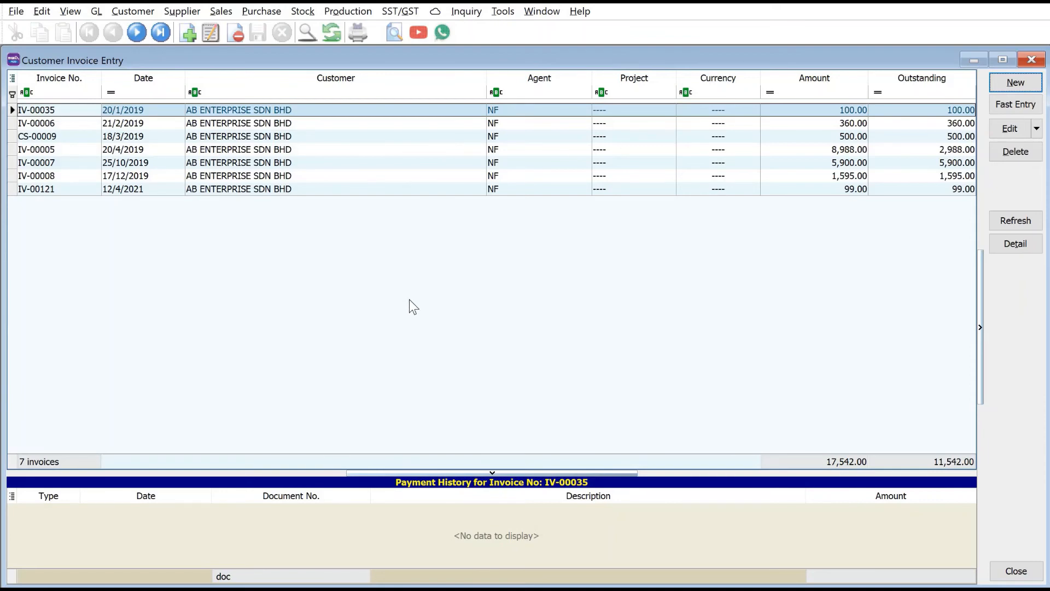
mouse_move(931, 108)
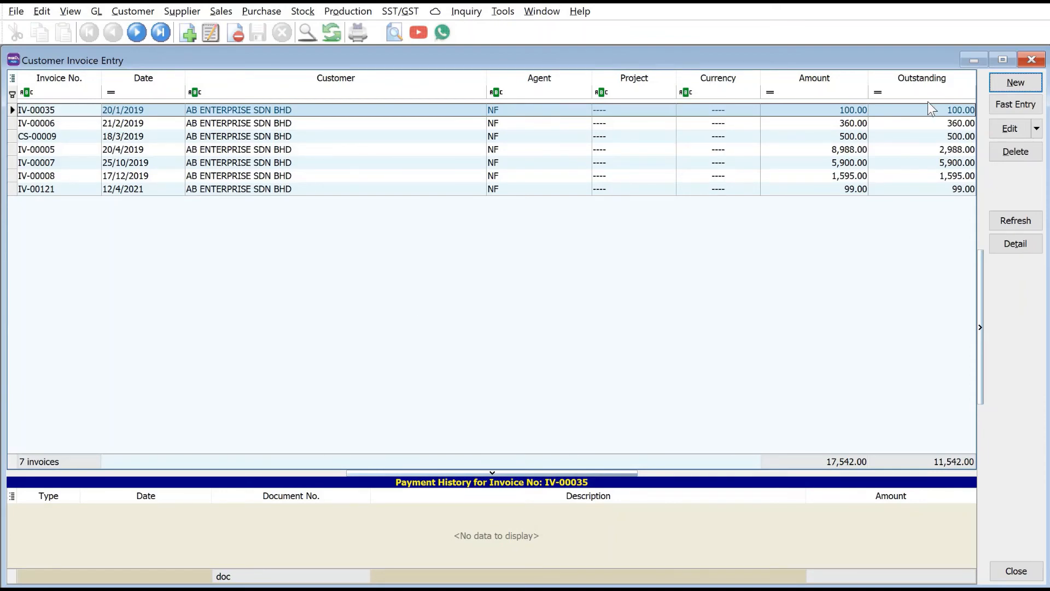